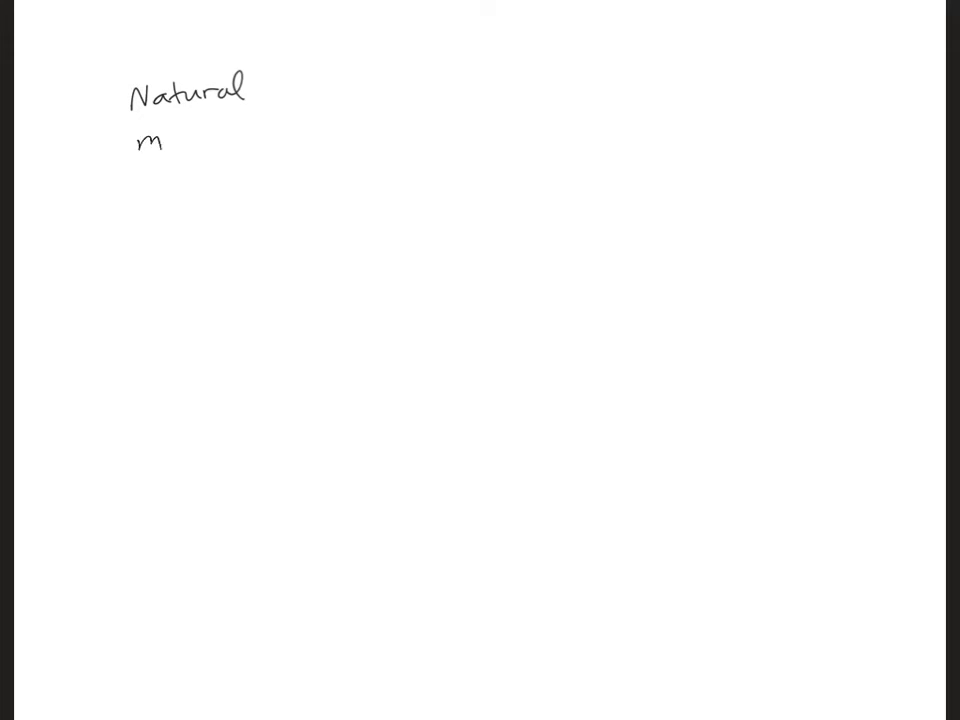
Step: Finish handwriting 'man-made' below 'Natural' and start the voltage-source circle
type("an-ma")
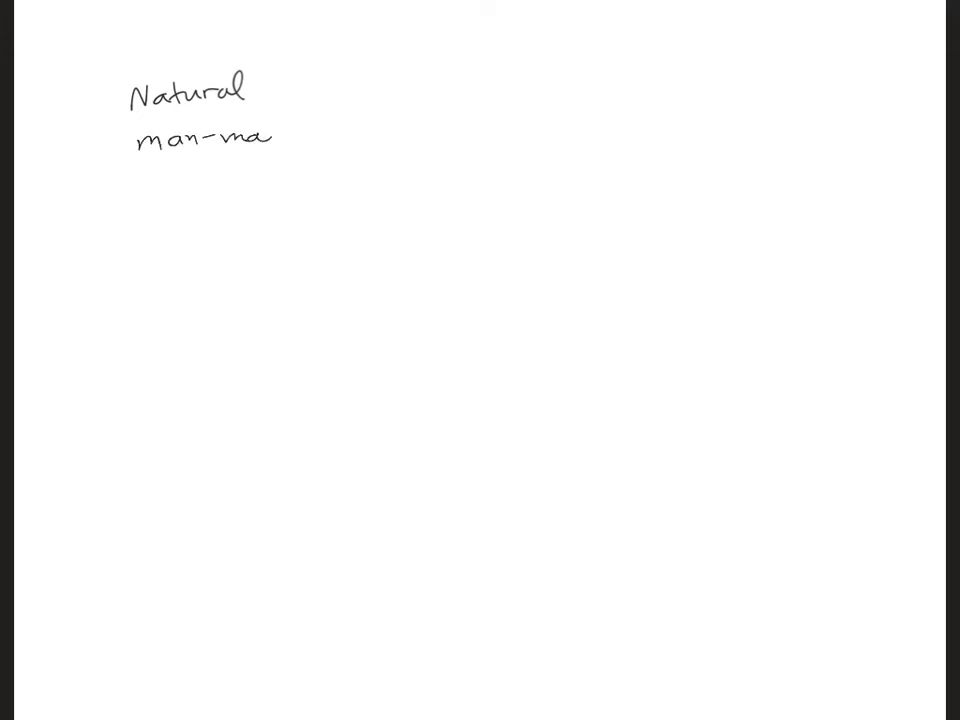
type("de")
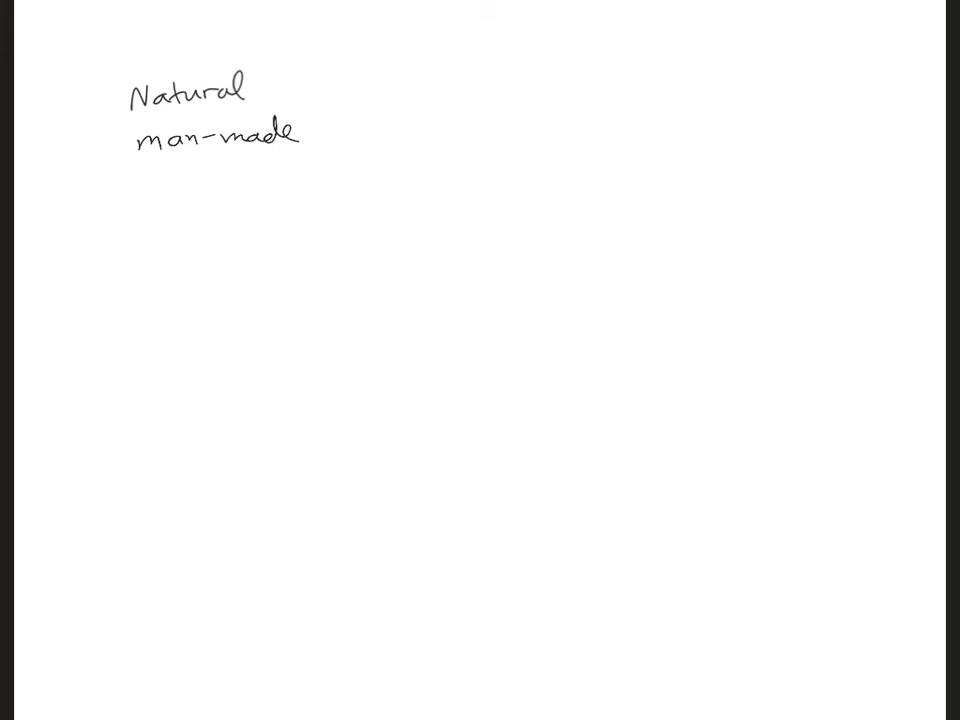
left_click_drag(155, 260, 185, 300)
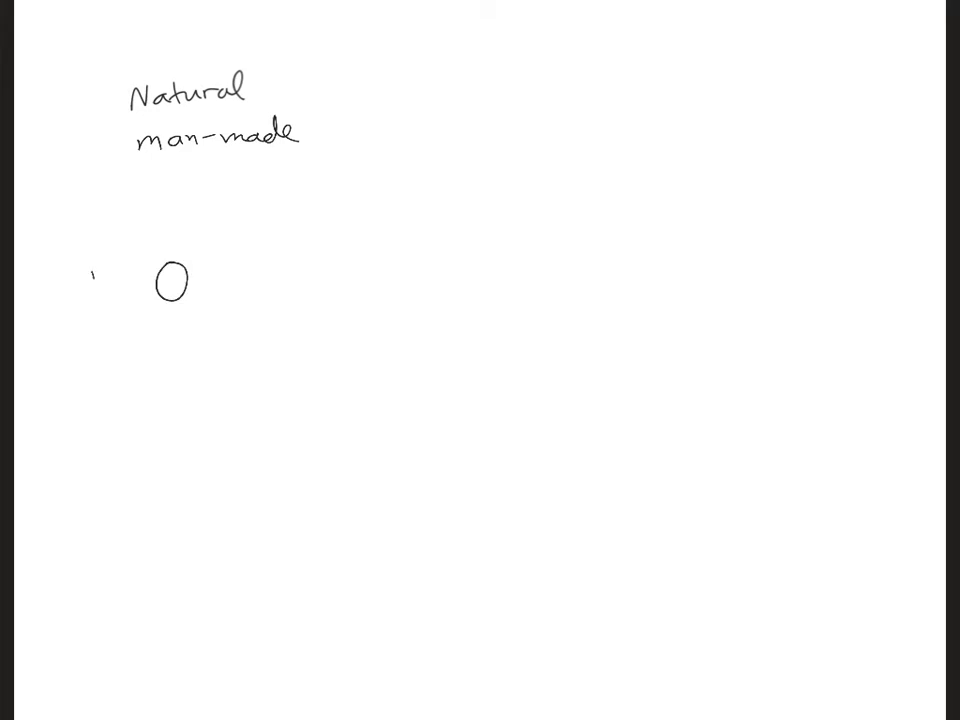
Step: Draw the Vg source with tilde and wires, parallel conductors, load box, and 'ZL = Z0'
left_click_drag(95, 275, 120, 300)
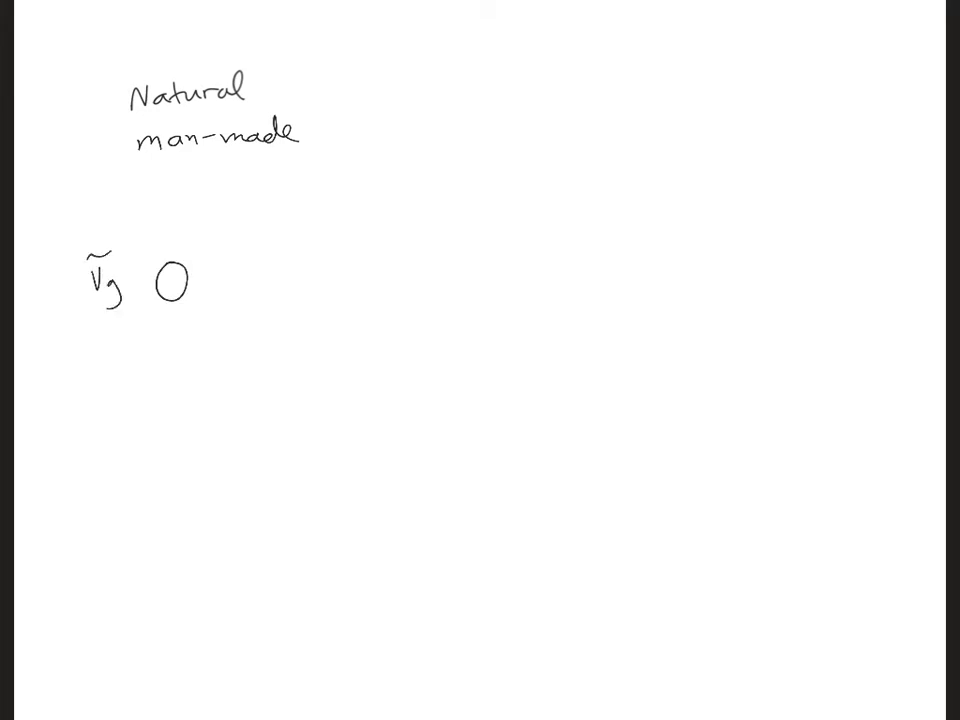
left_click_drag(160, 280, 182, 280)
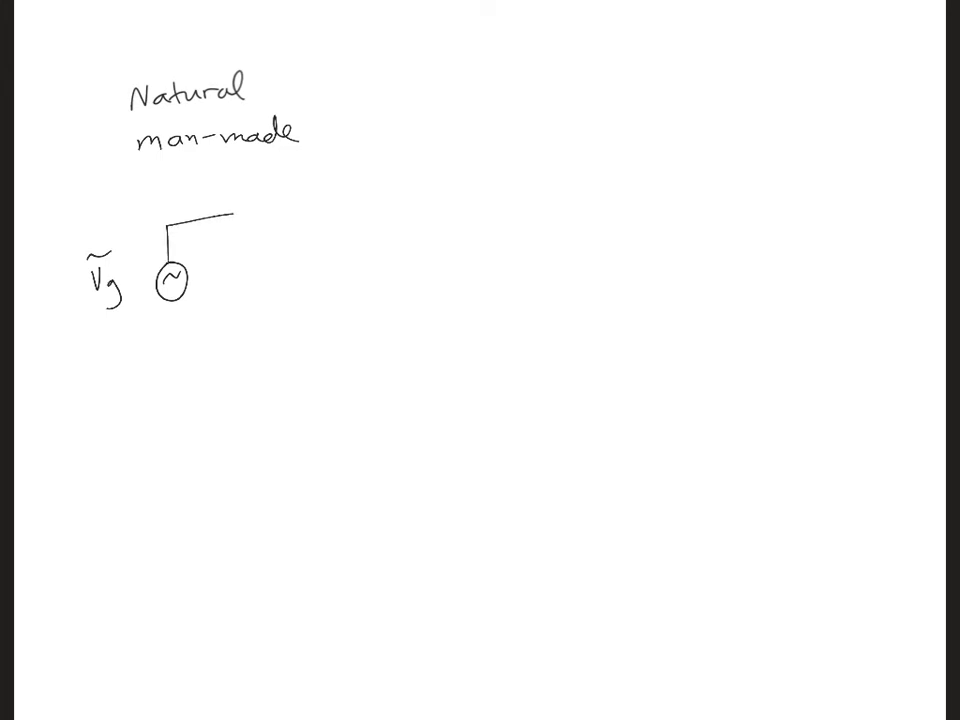
left_click_drag(175, 310, 215, 310)
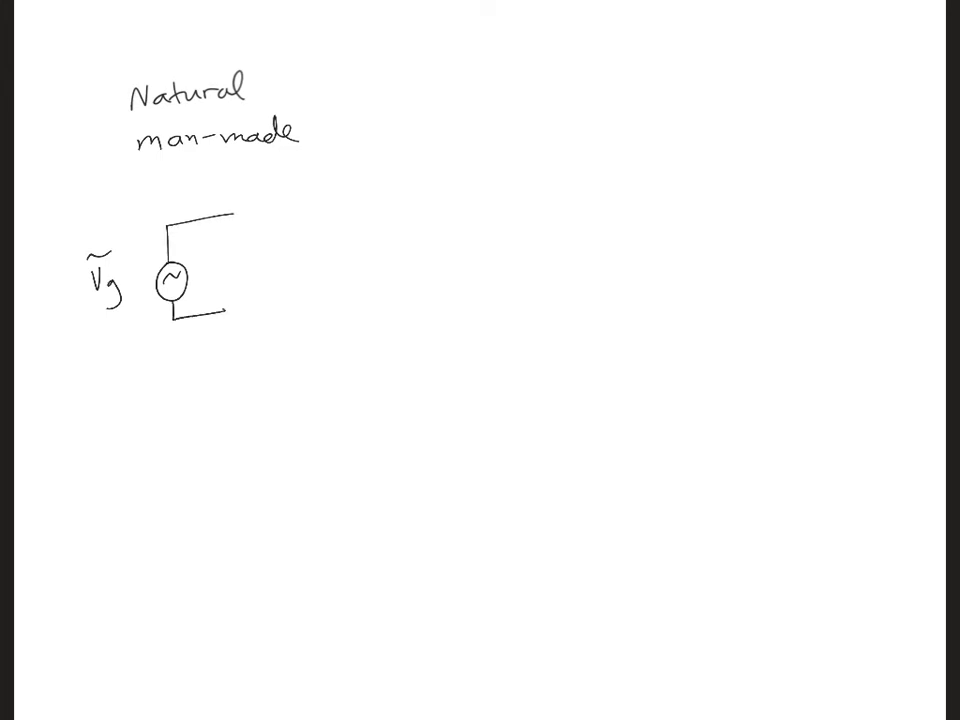
left_click_drag(235, 218, 480, 185)
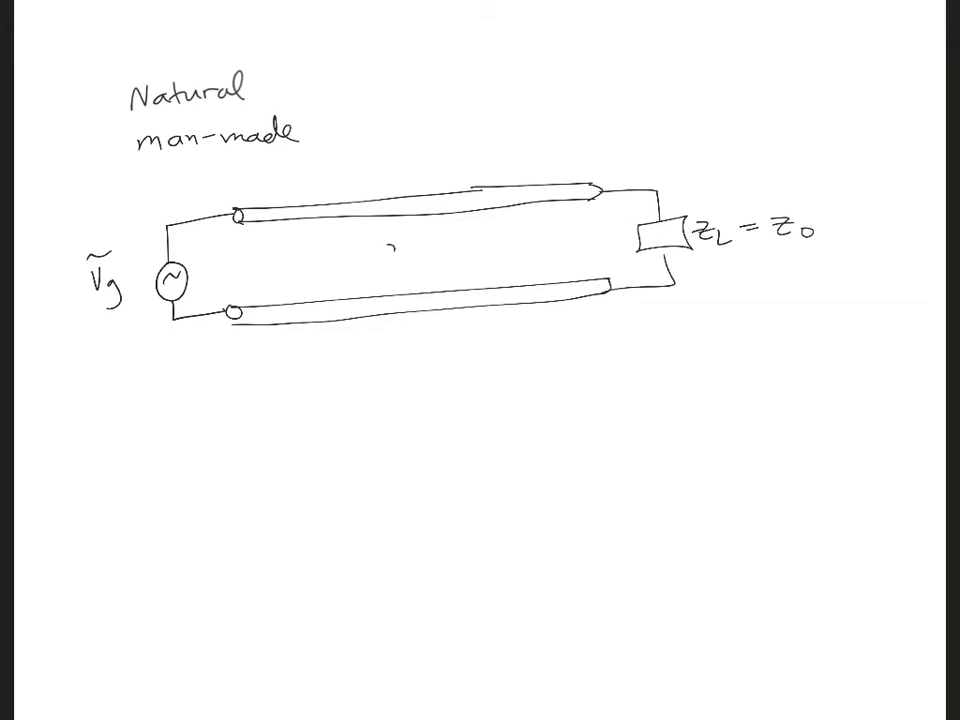
type("Zo")
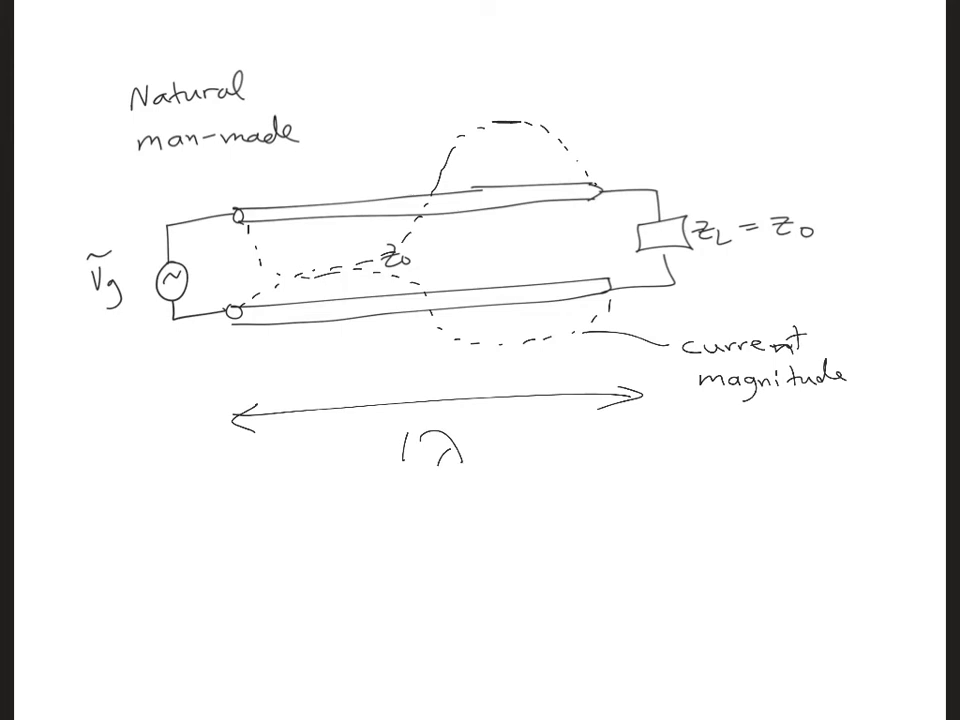
Step: Draw bidirectional arrows along the upper conductor of the transmission line
left_click_drag(430, 200, 505, 193)
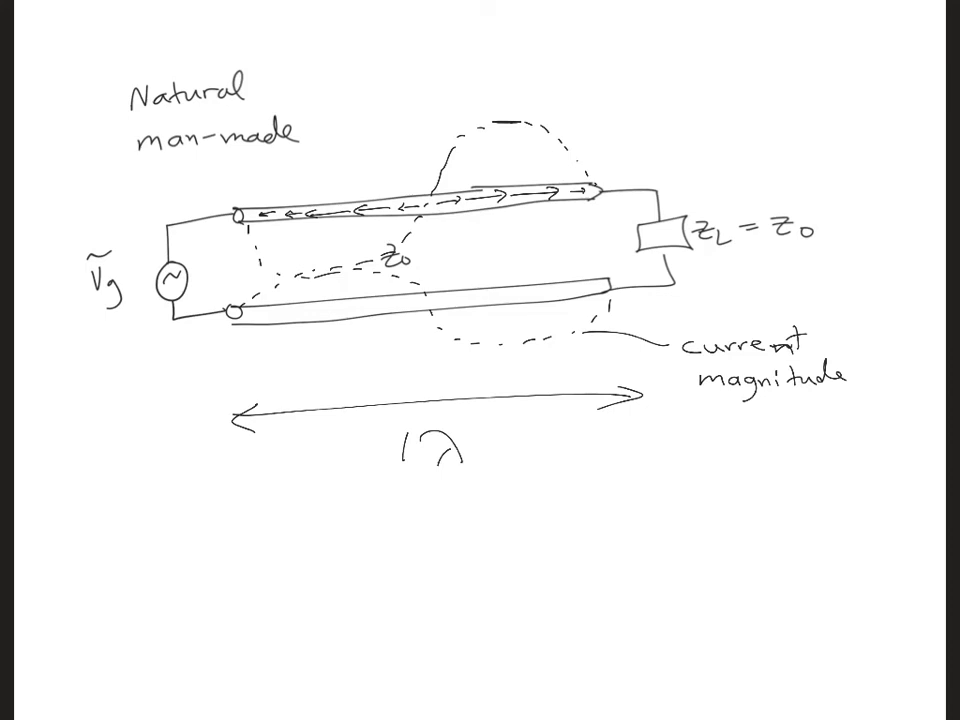
Step: Draw a row of rightward arrows along the lower conductor
left_click_drag(250, 318, 295, 316)
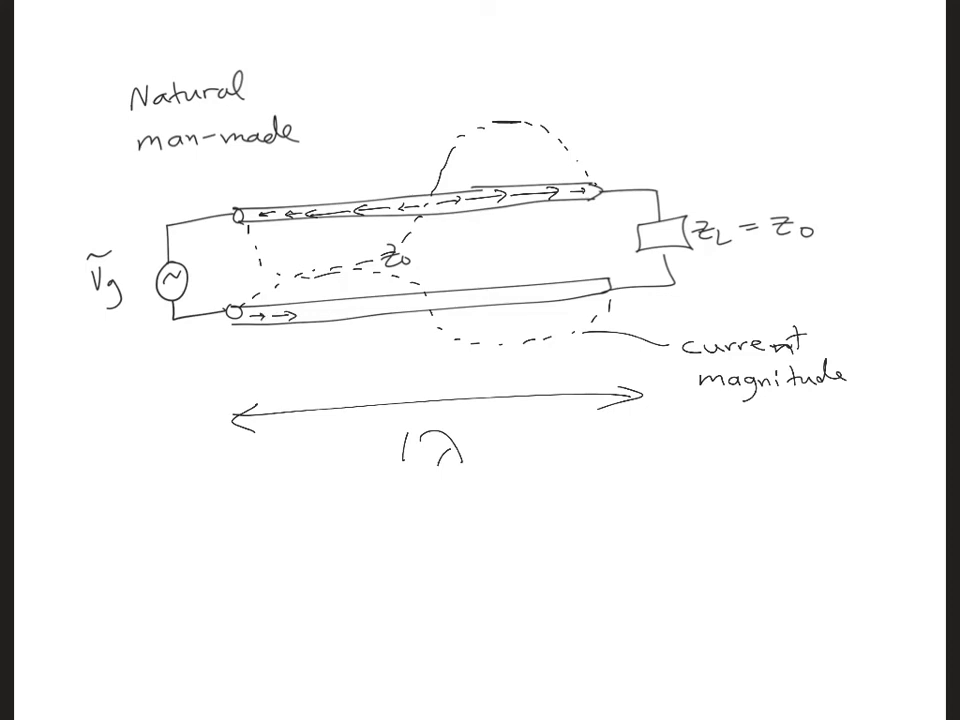
left_click_drag(300, 315, 400, 310)
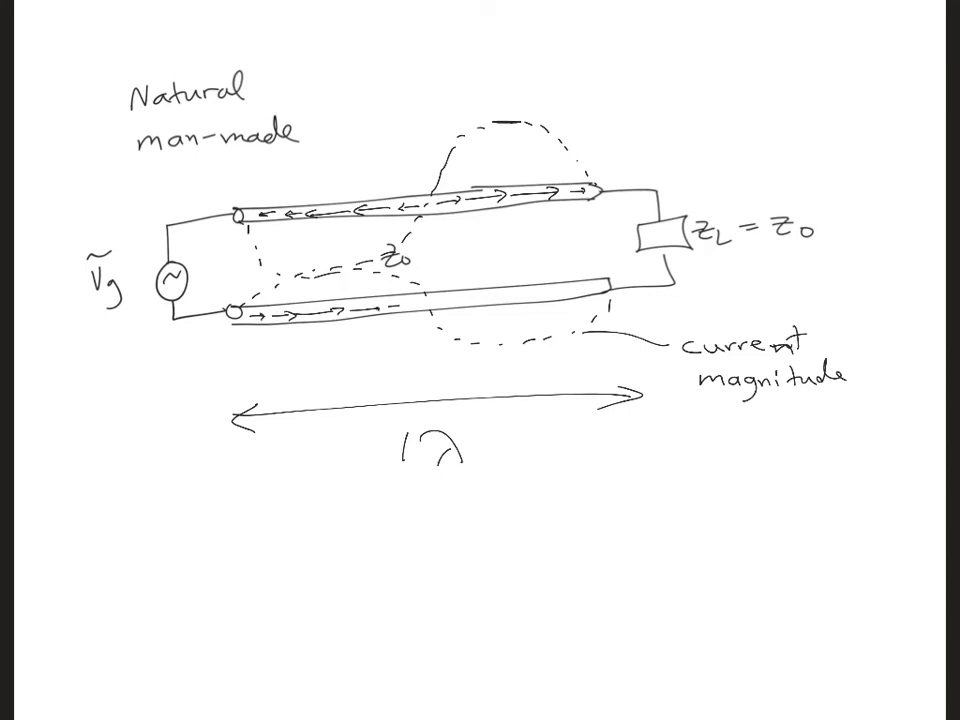